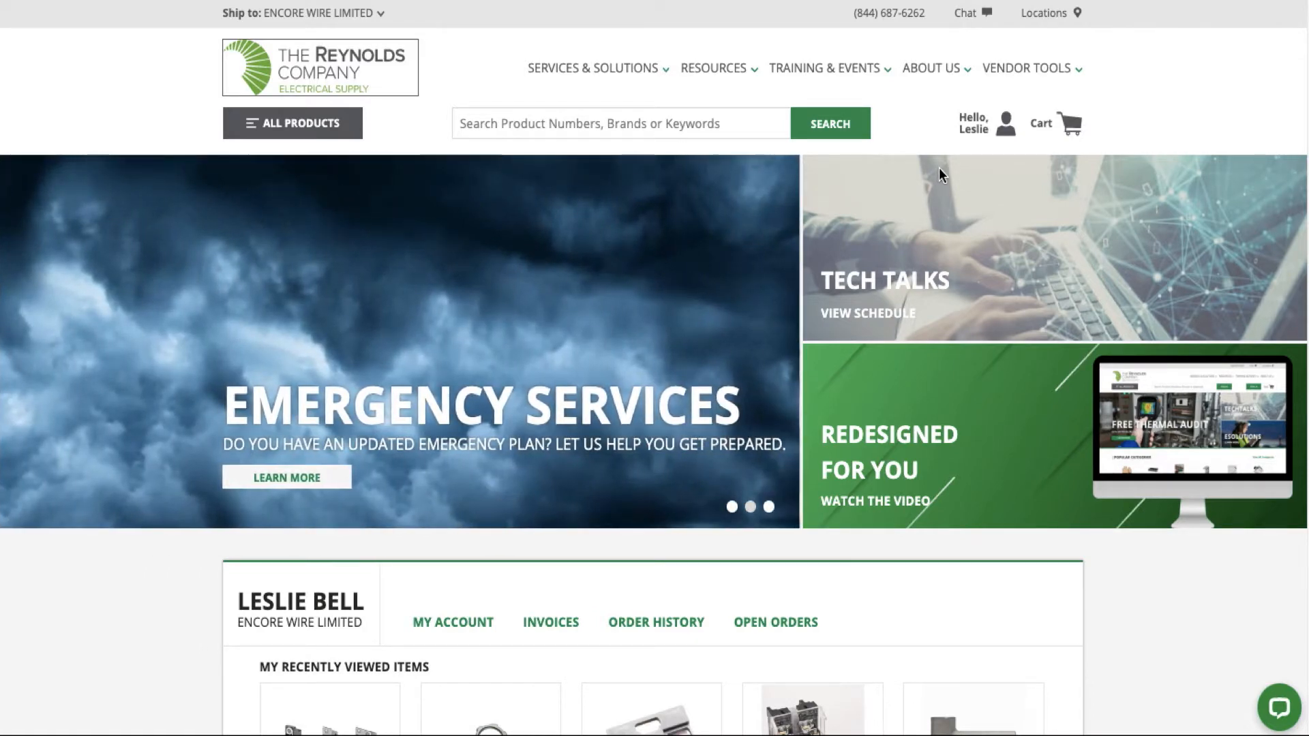
# Show the My Account panel from the 'Hello, Leslie' header icon
pyautogui.click(1006, 124)
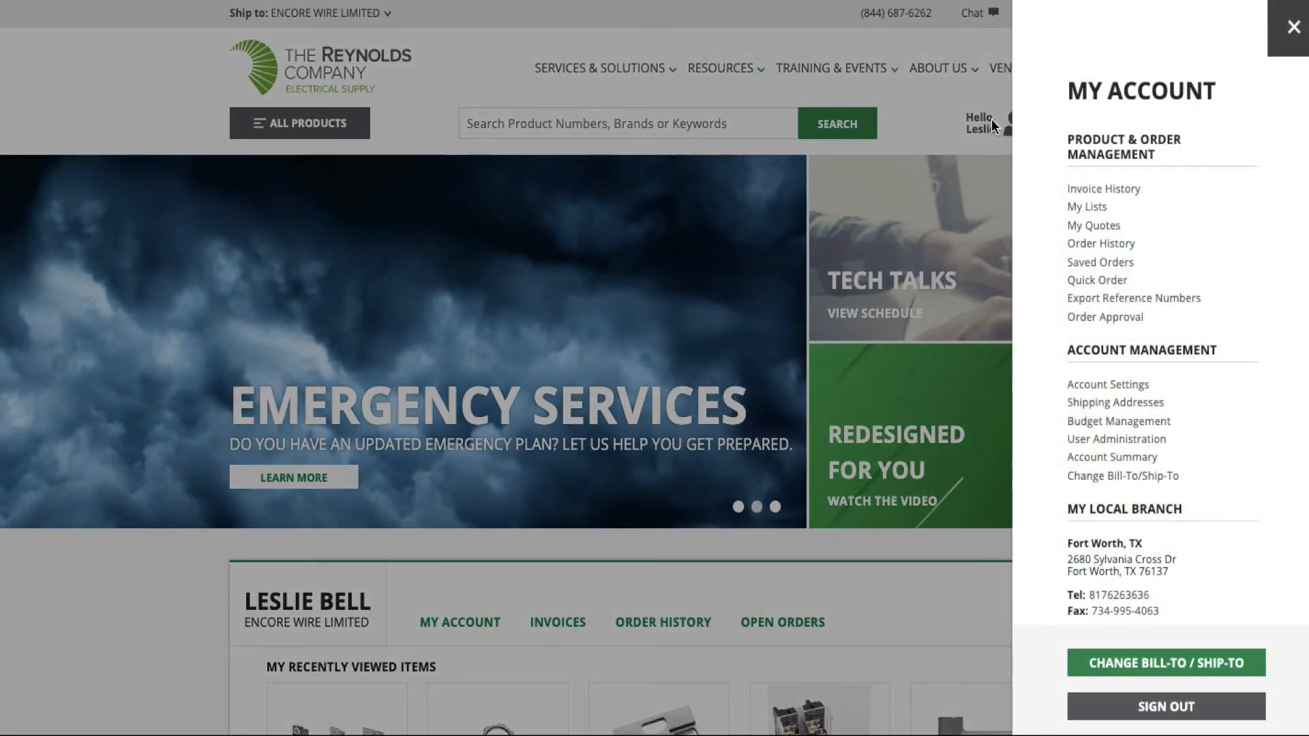
pyautogui.moveTo(1226, 448)
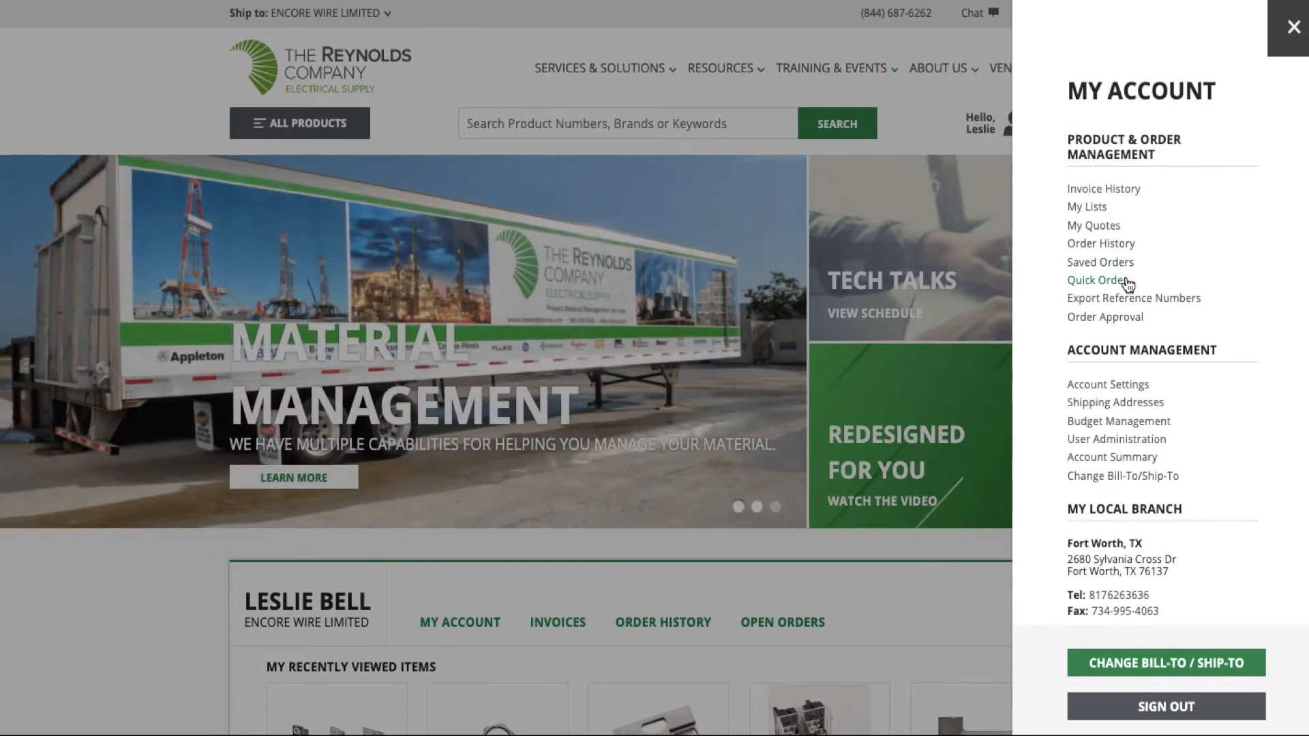
pyautogui.moveTo(1236, 248)
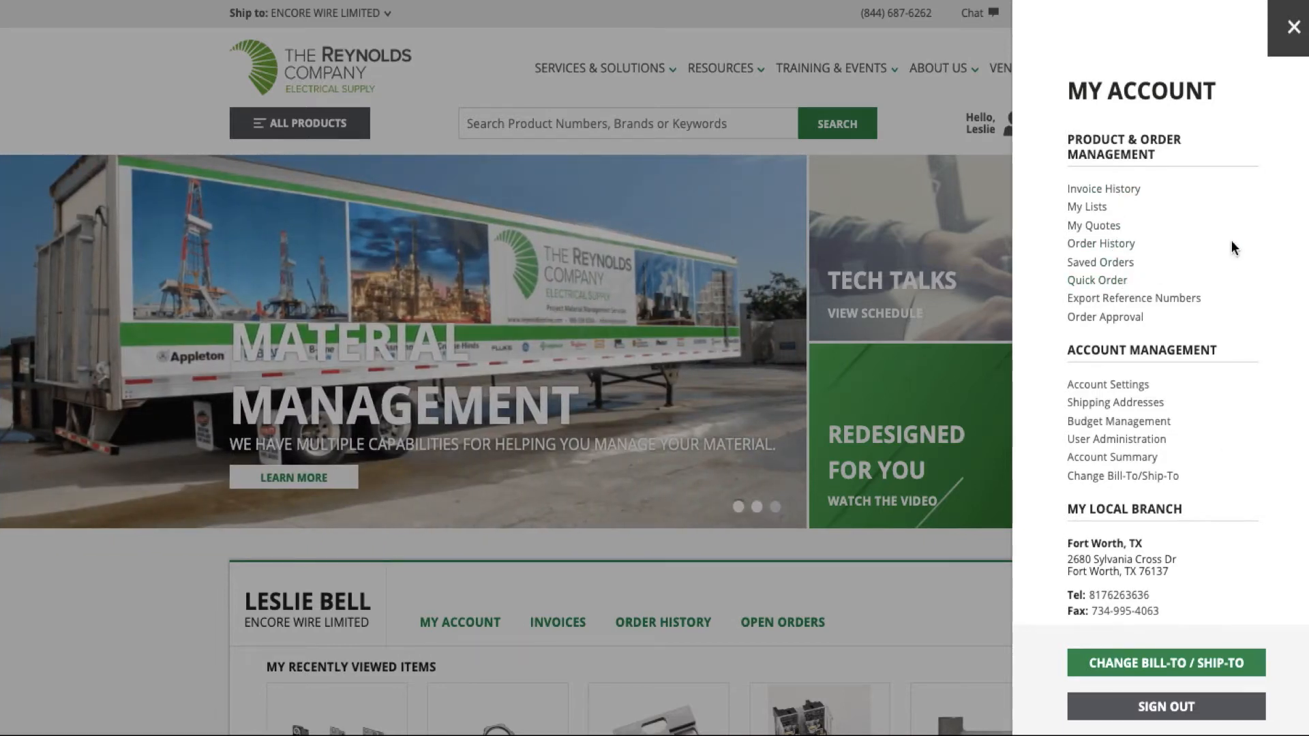
pyautogui.moveTo(1161, 91)
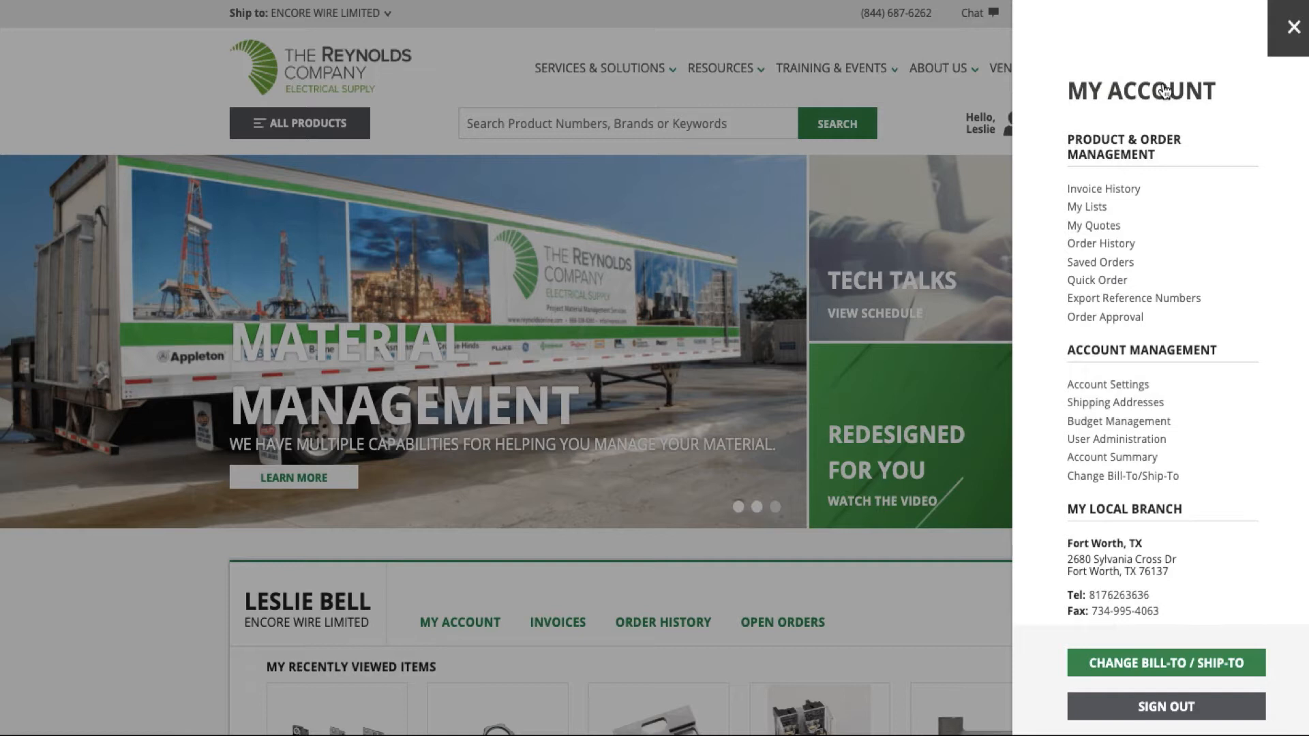
pyautogui.moveTo(1113, 457)
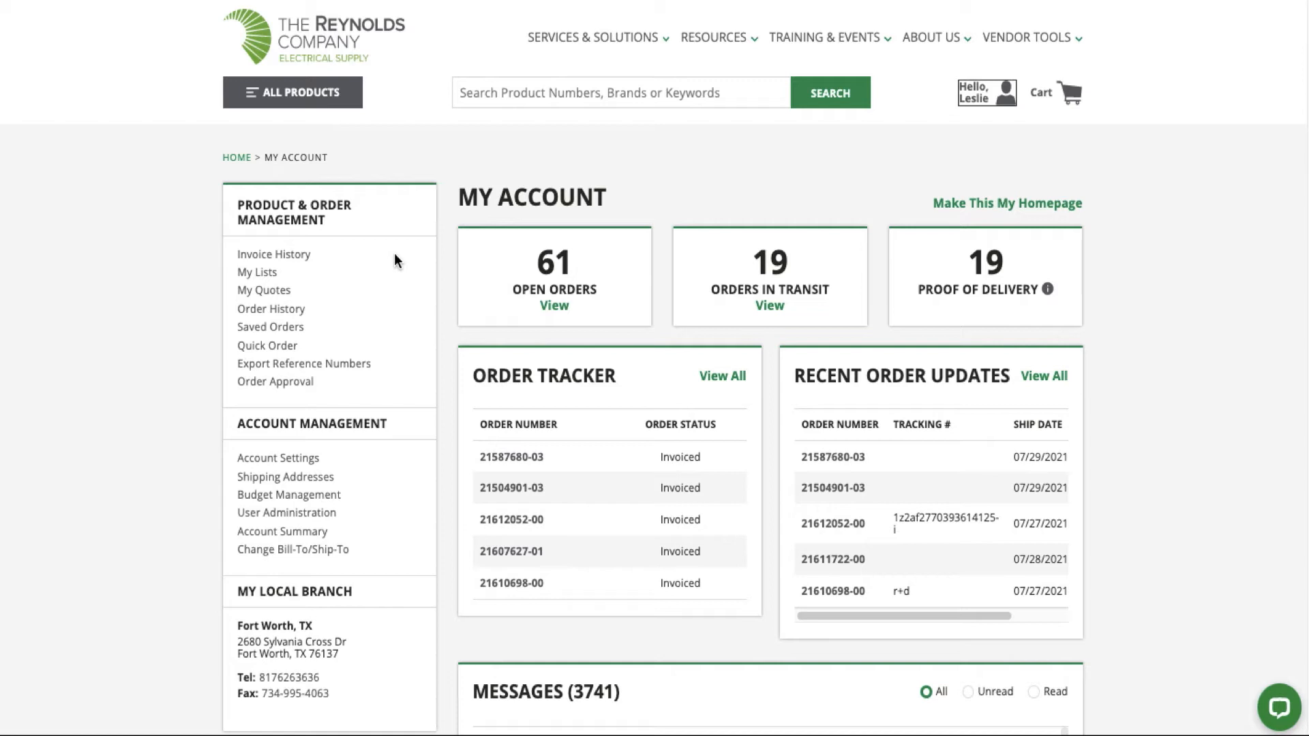
pyautogui.moveTo(292, 280)
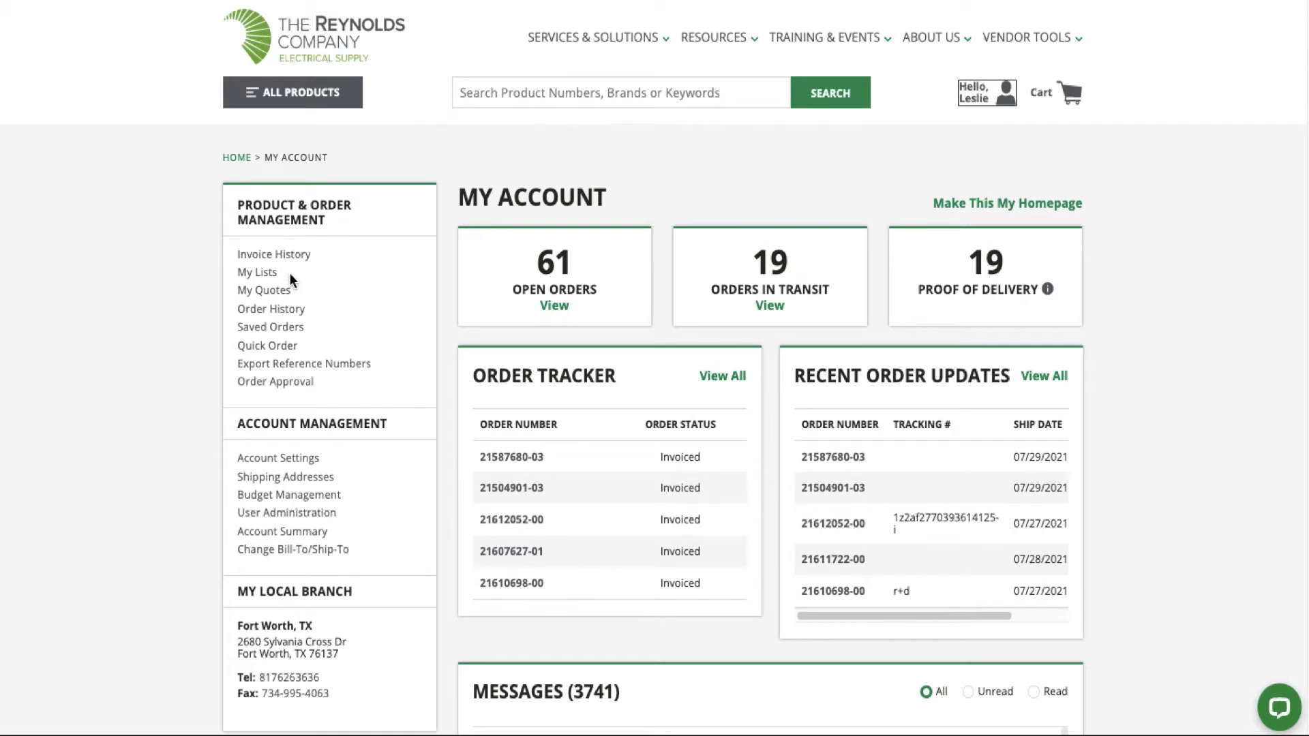
pyautogui.moveTo(386, 336)
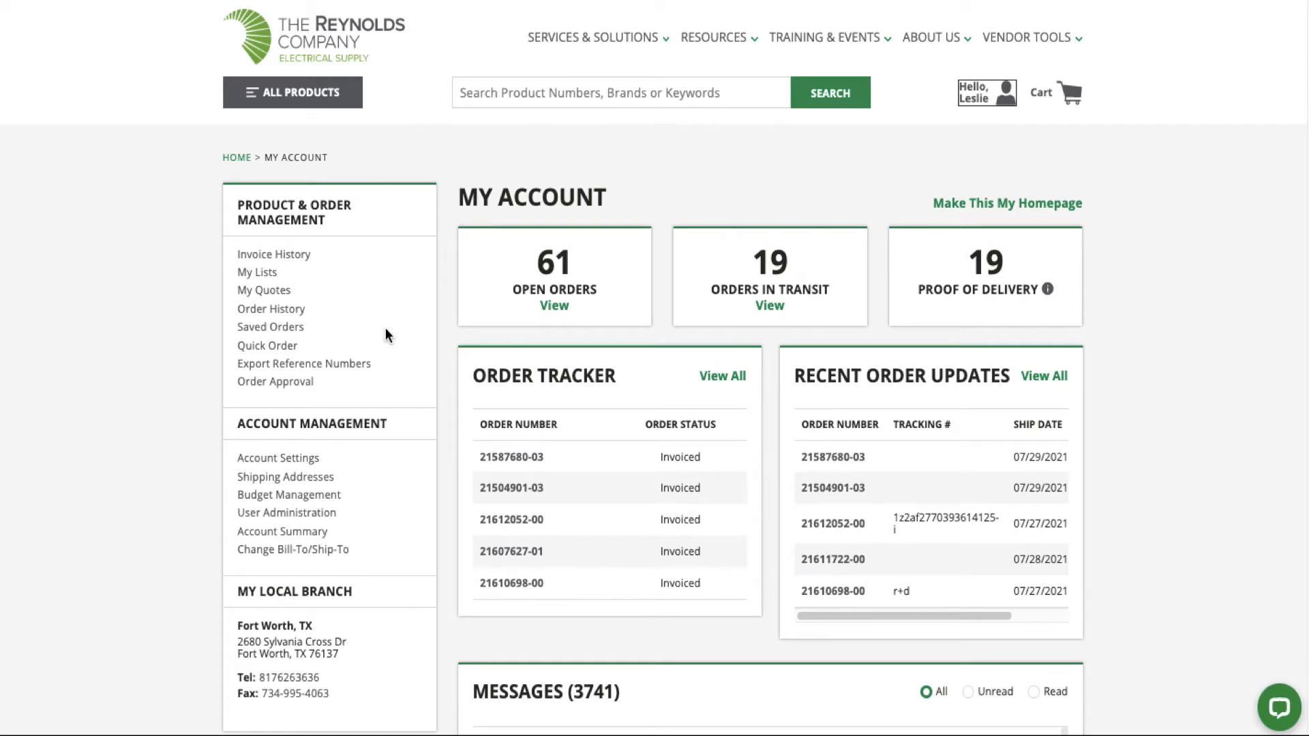
pyautogui.moveTo(402, 373)
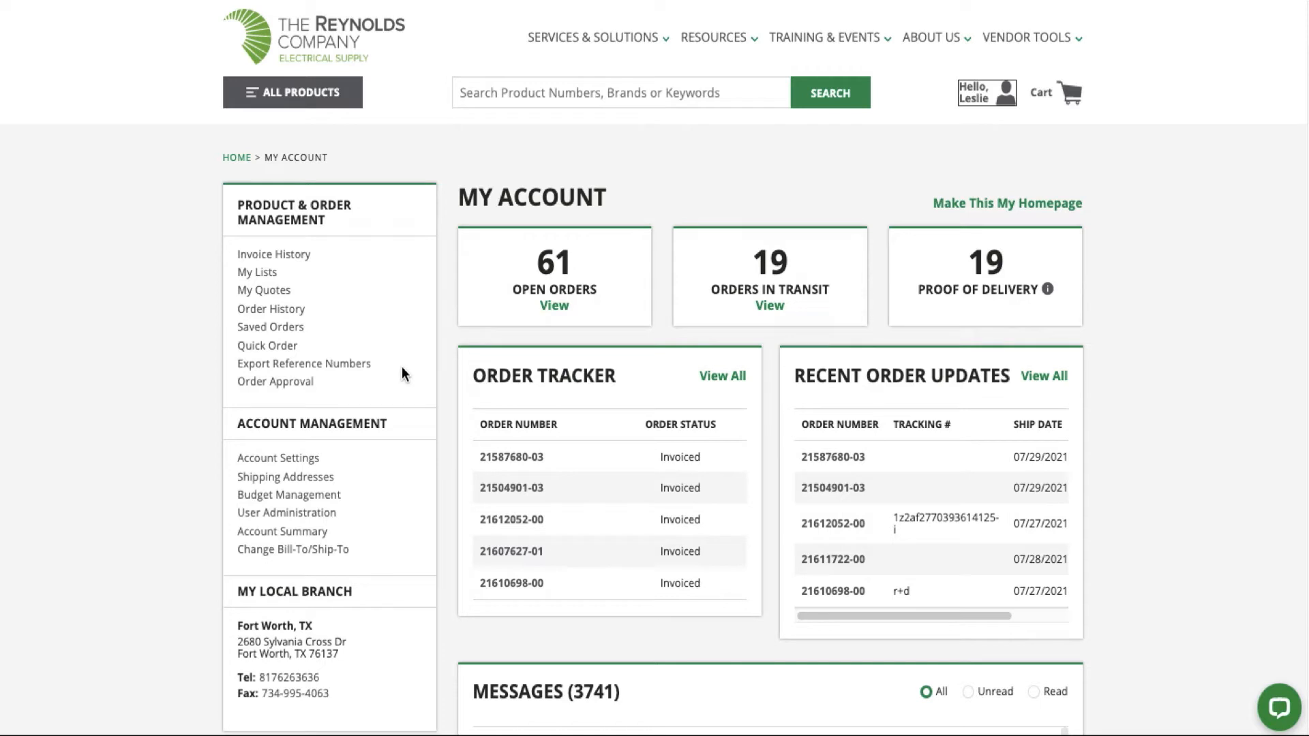
pyautogui.moveTo(318, 352)
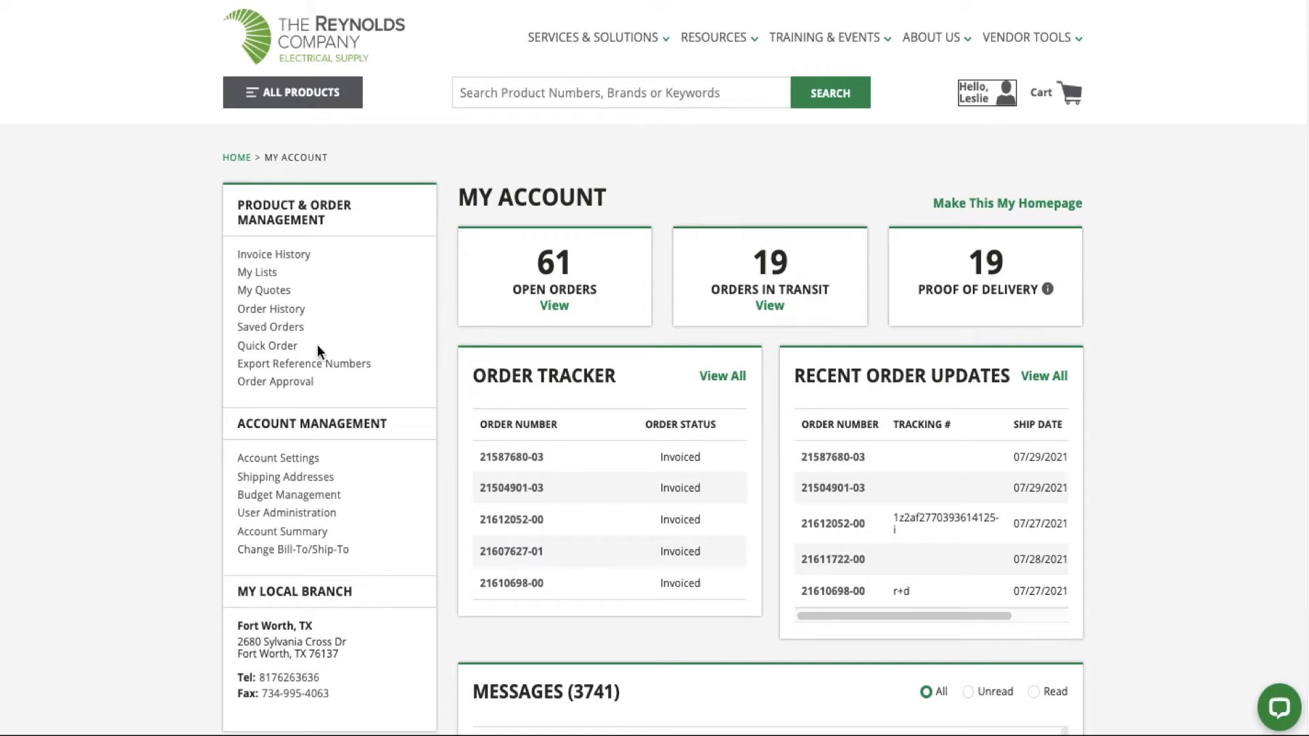
pyautogui.moveTo(402, 422)
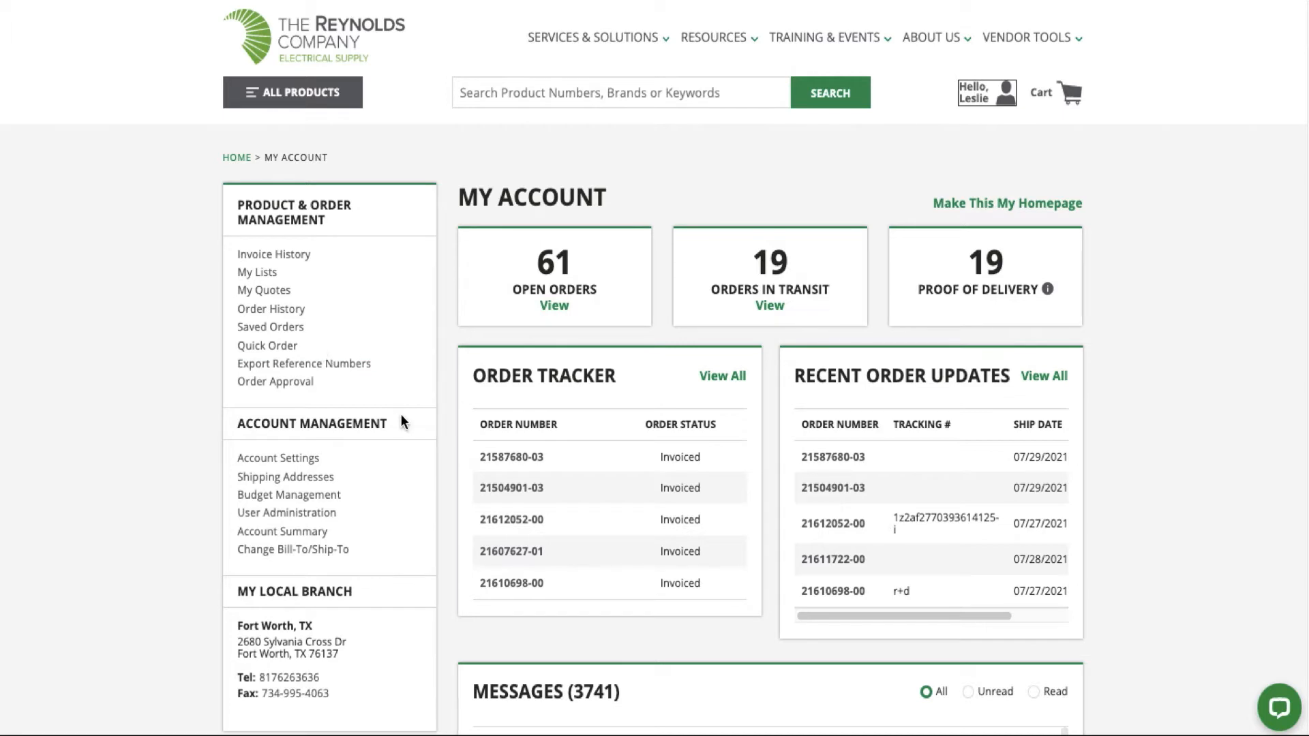
pyautogui.moveTo(338, 461)
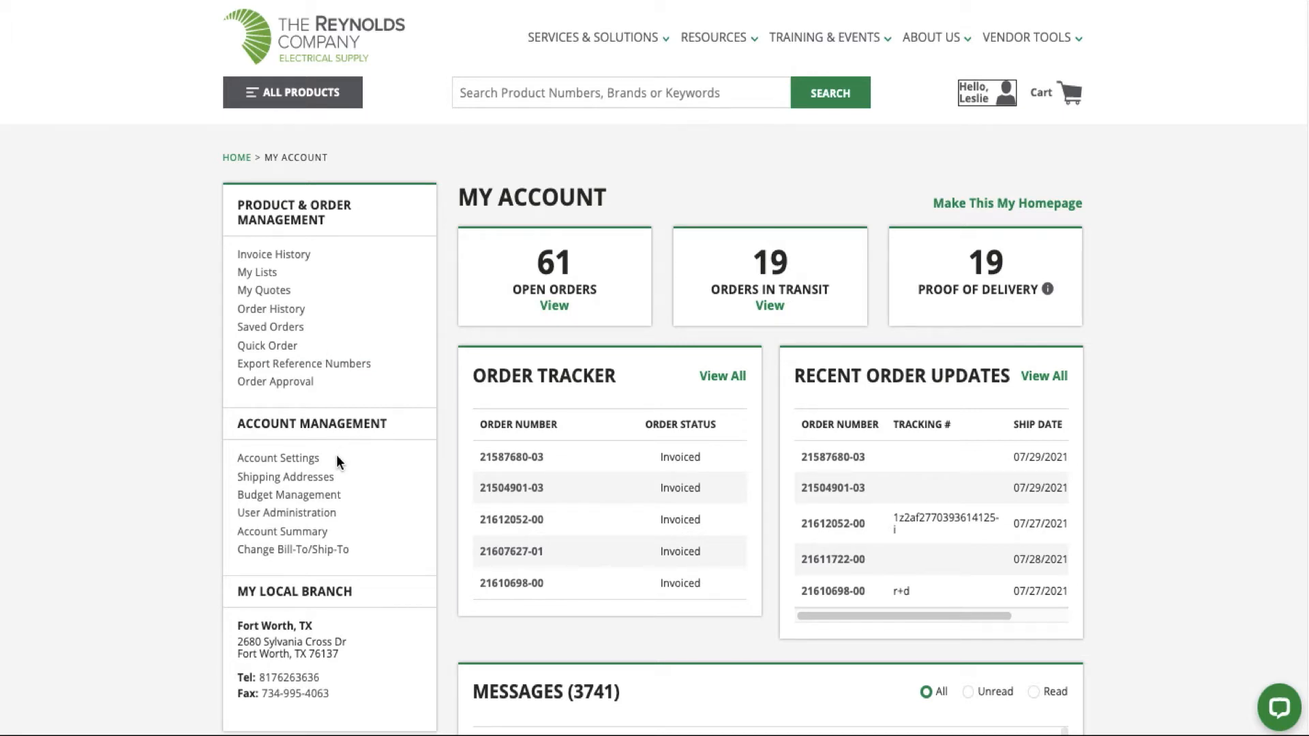
pyautogui.moveTo(354, 483)
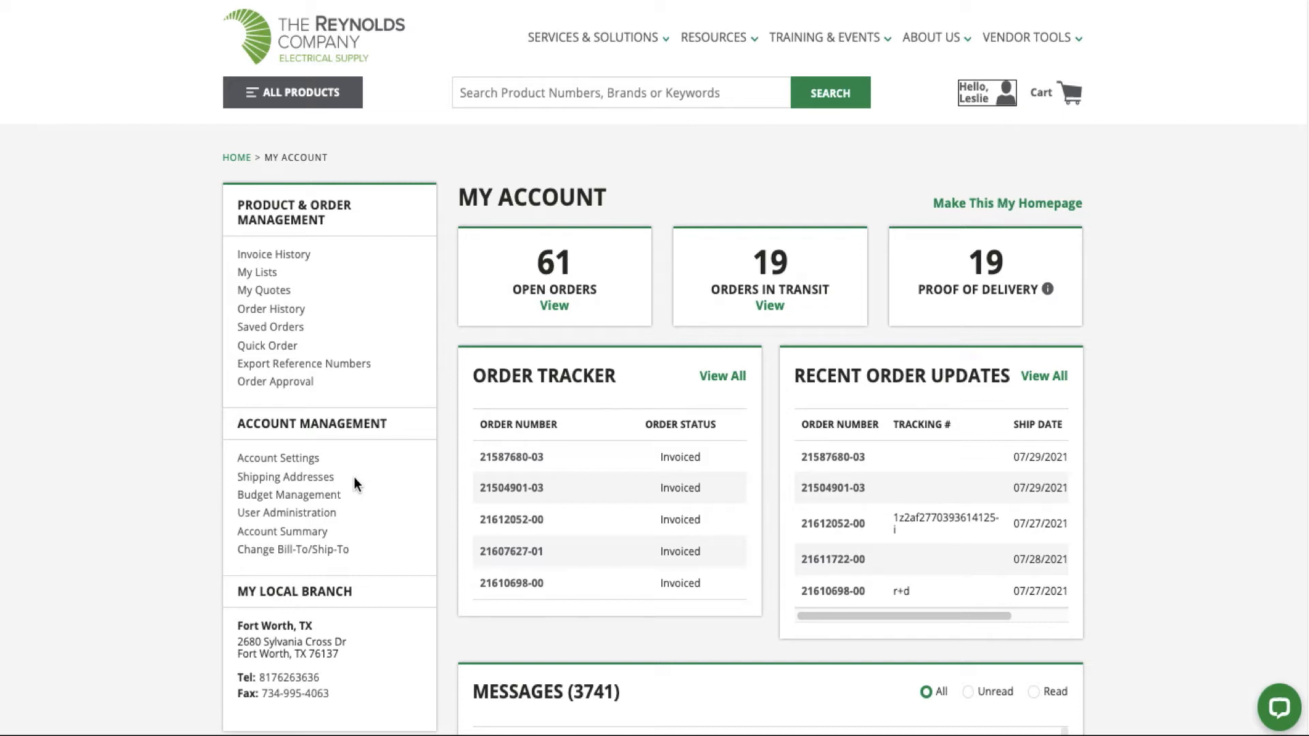
pyautogui.moveTo(687, 182)
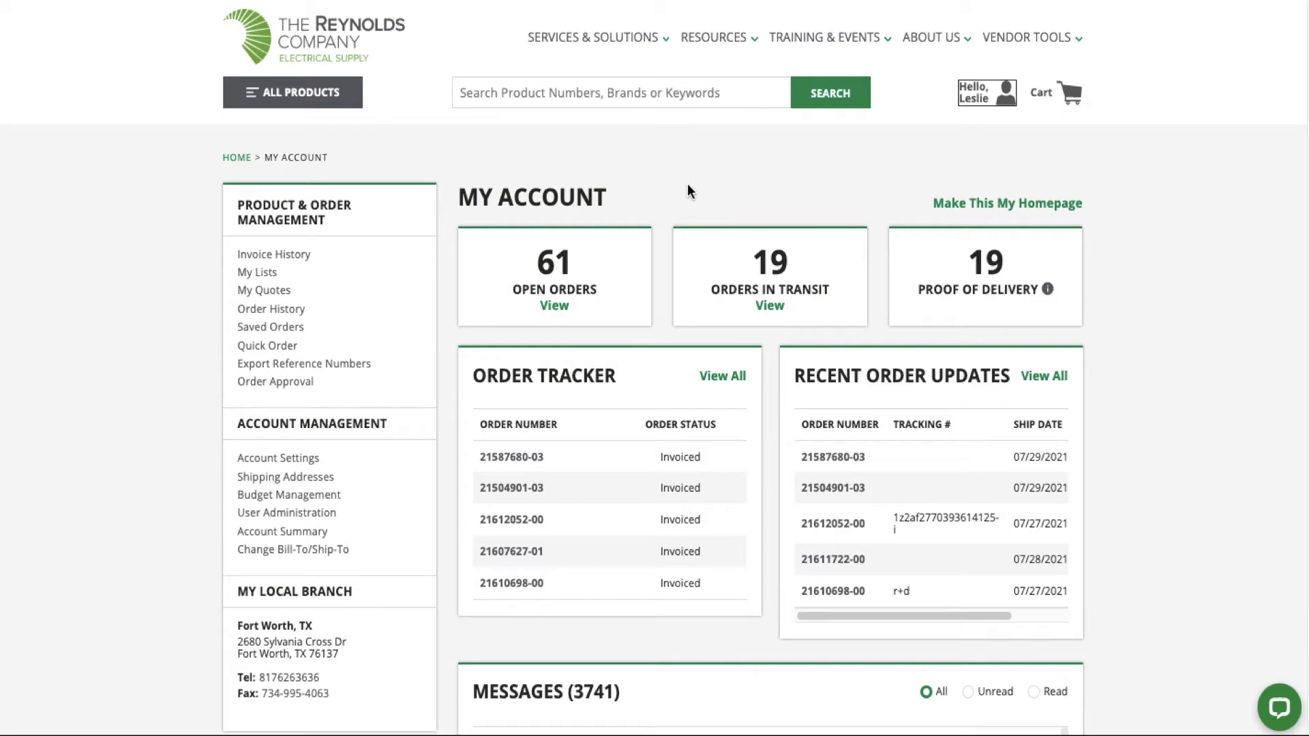
pyautogui.moveTo(604, 319)
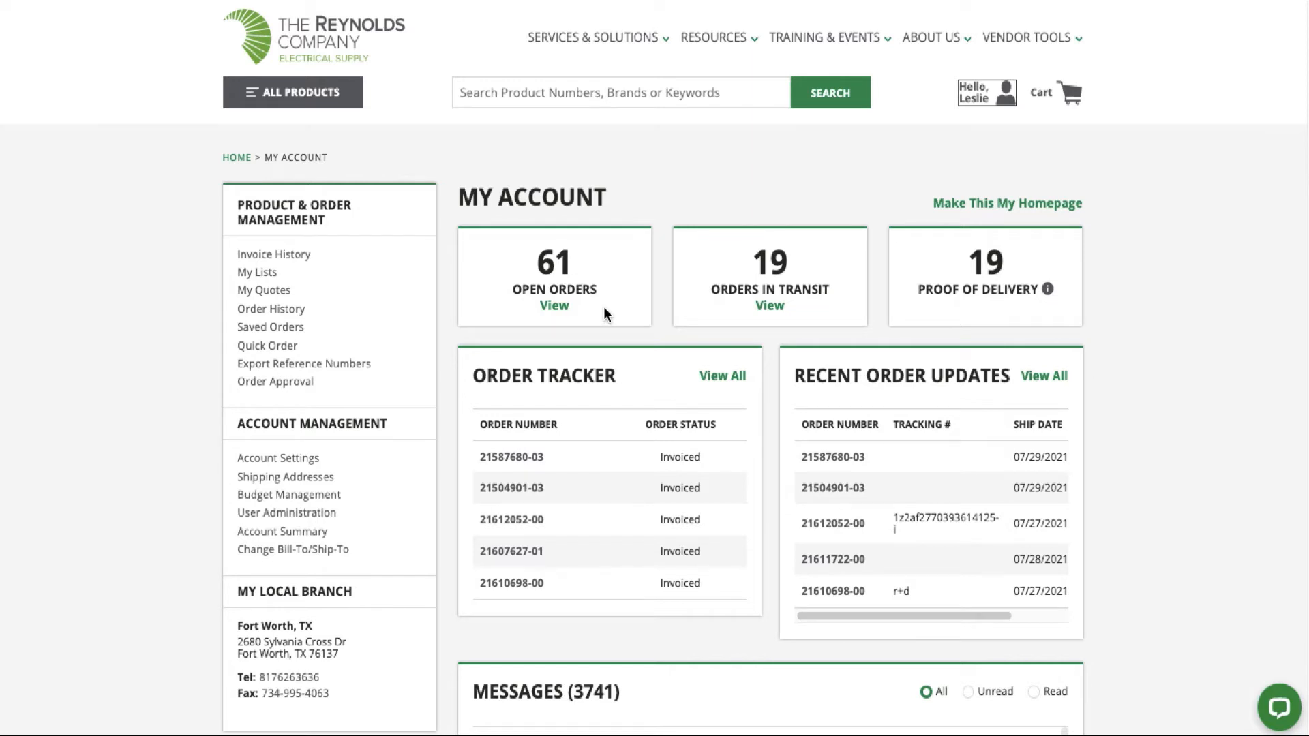
pyautogui.moveTo(817, 307)
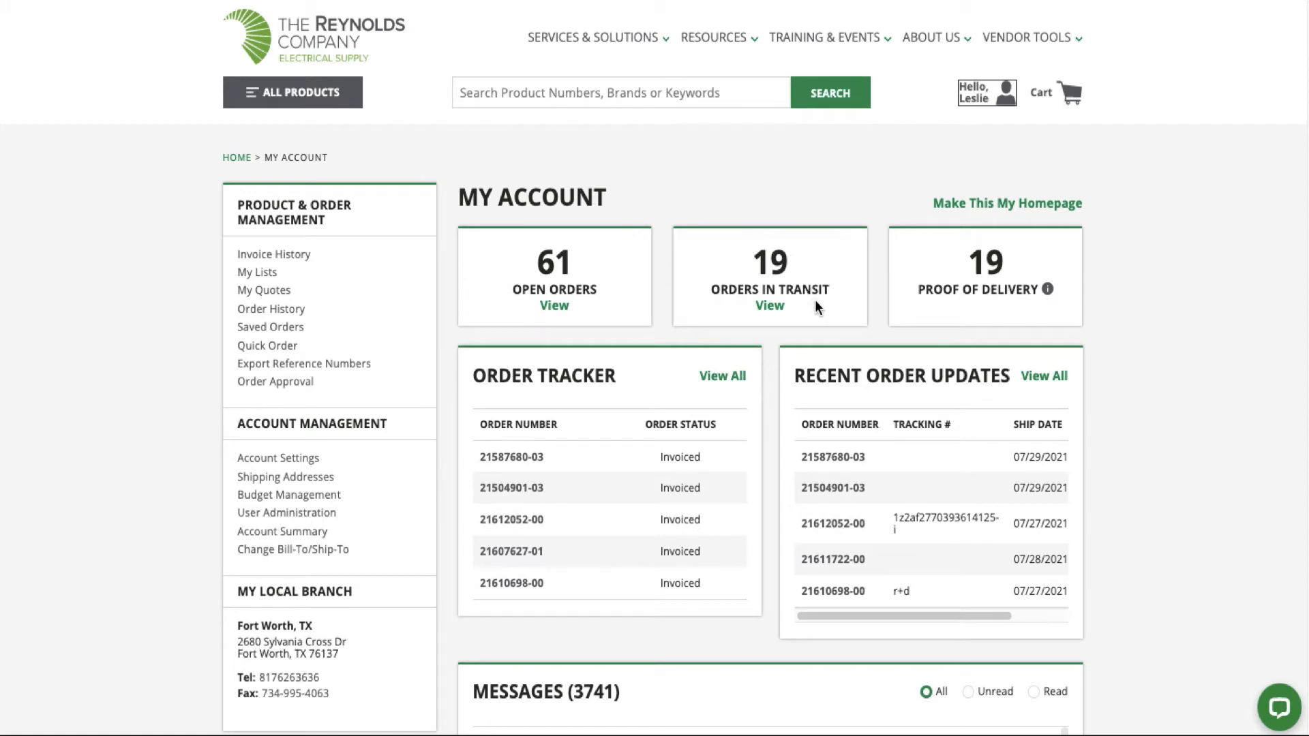
pyautogui.moveTo(994, 319)
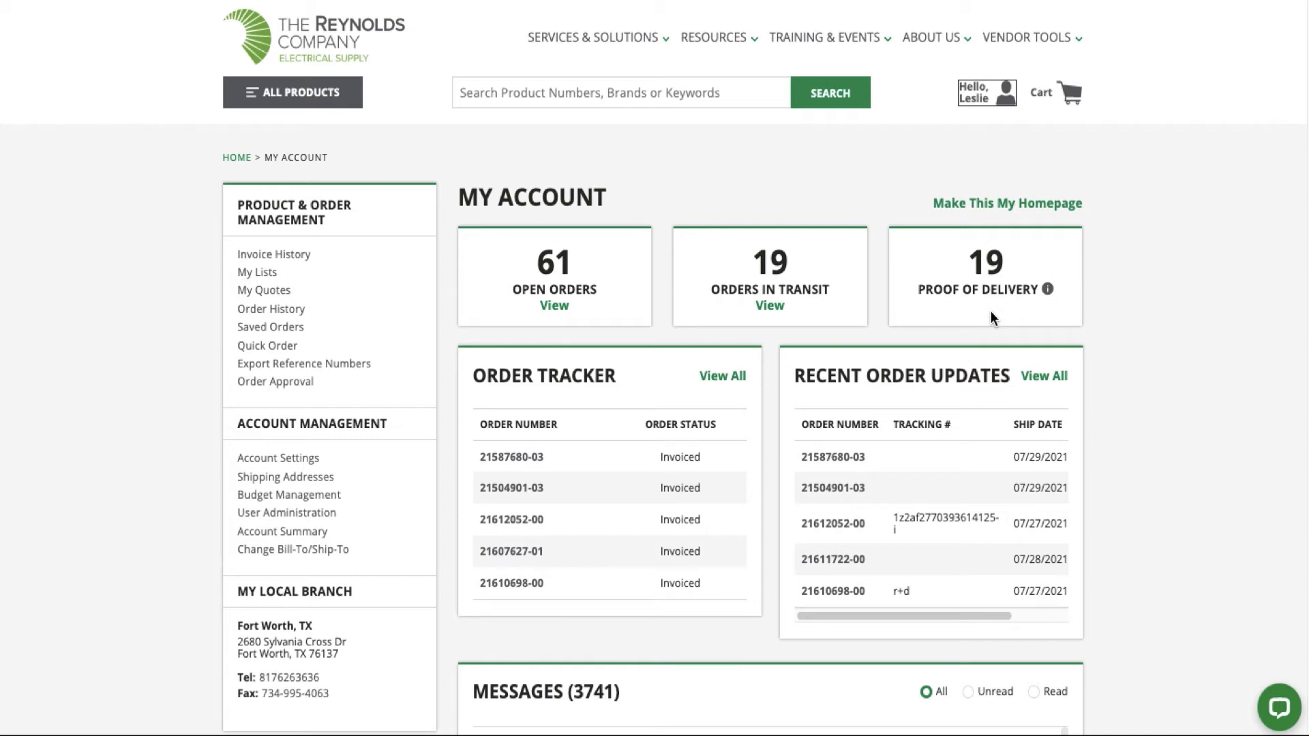
pyautogui.scroll(-3)
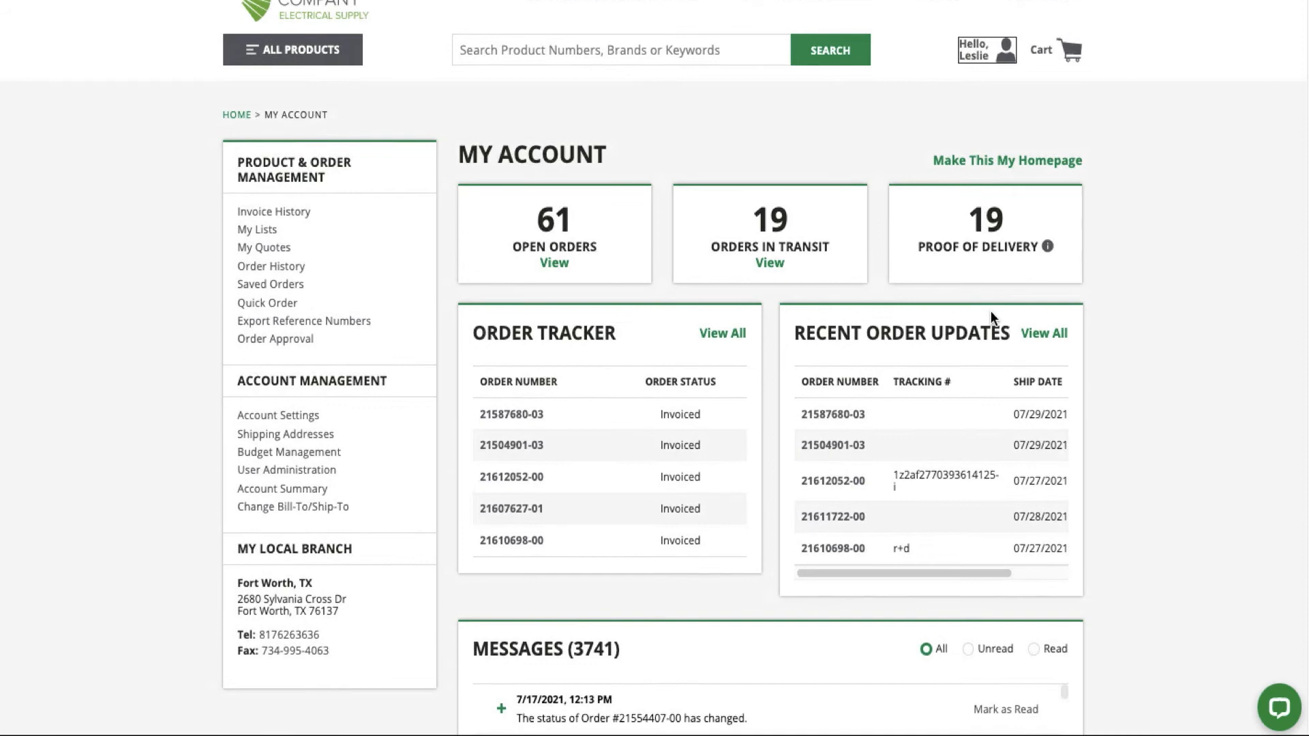
pyautogui.scroll(-3)
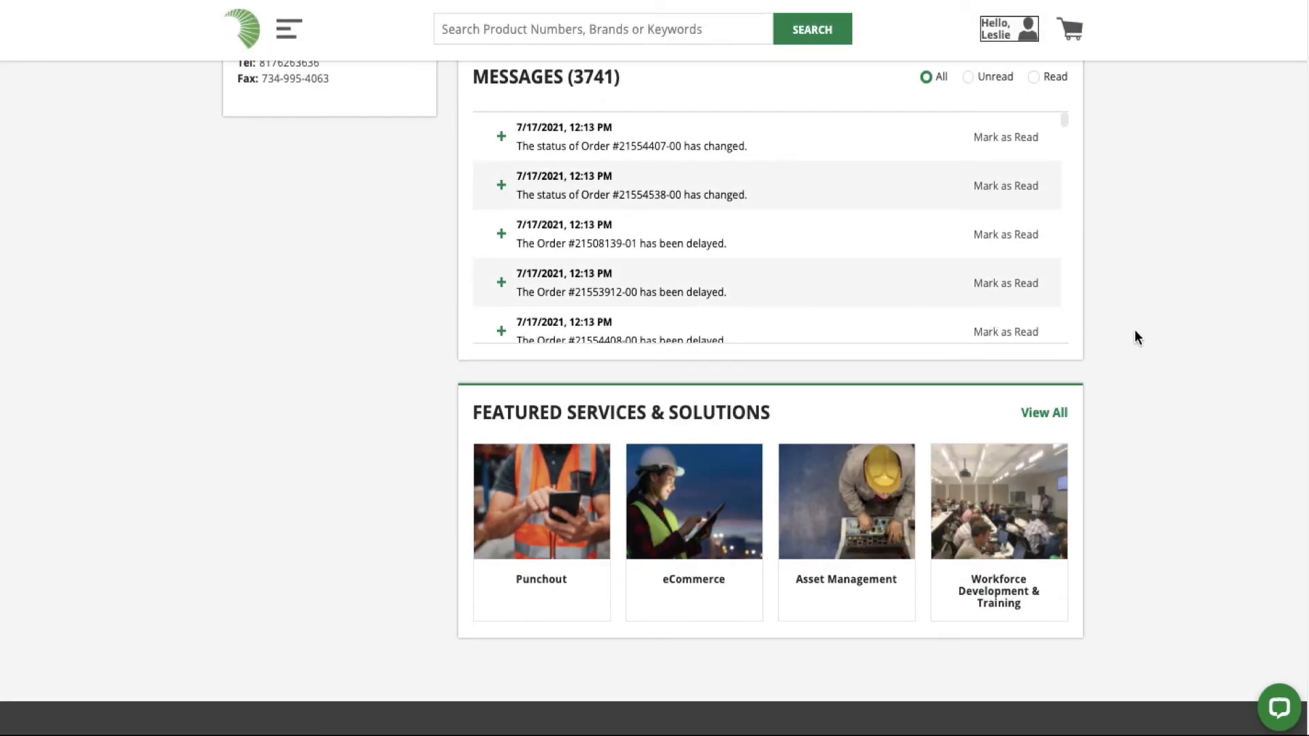
pyautogui.scroll(3)
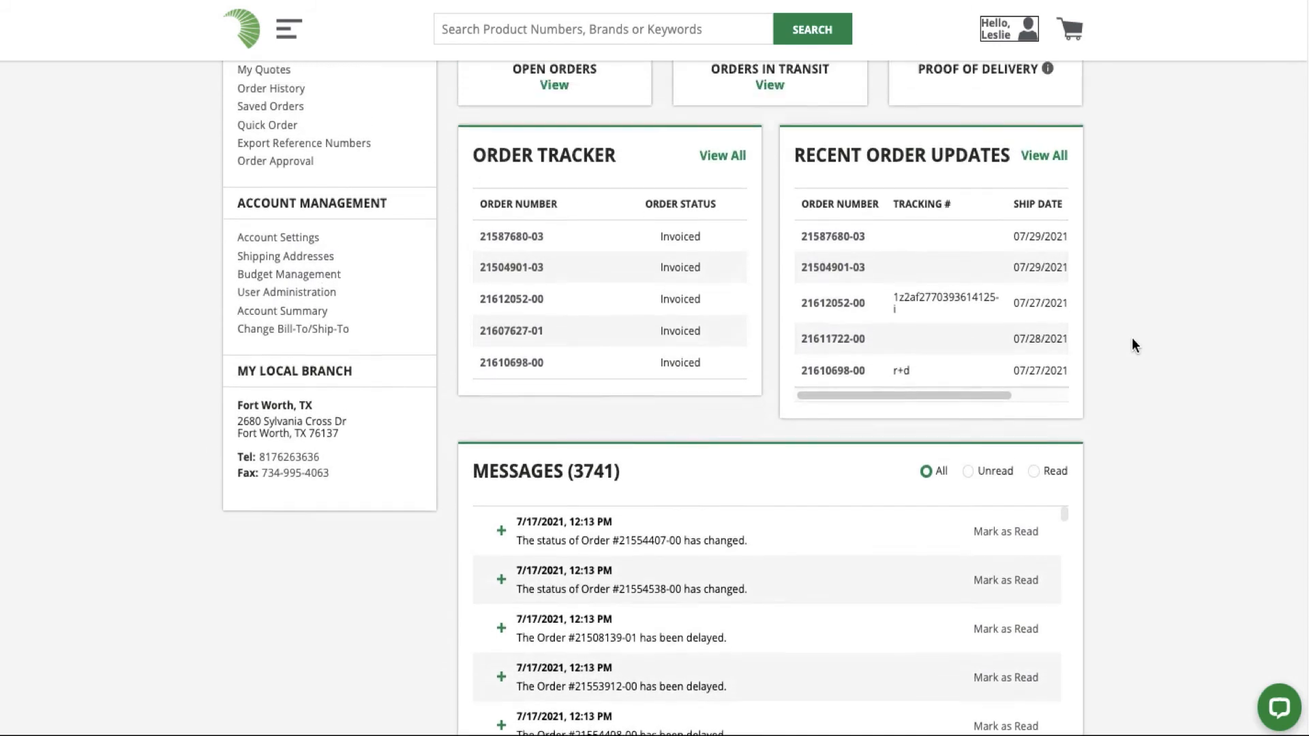
pyautogui.scroll(3)
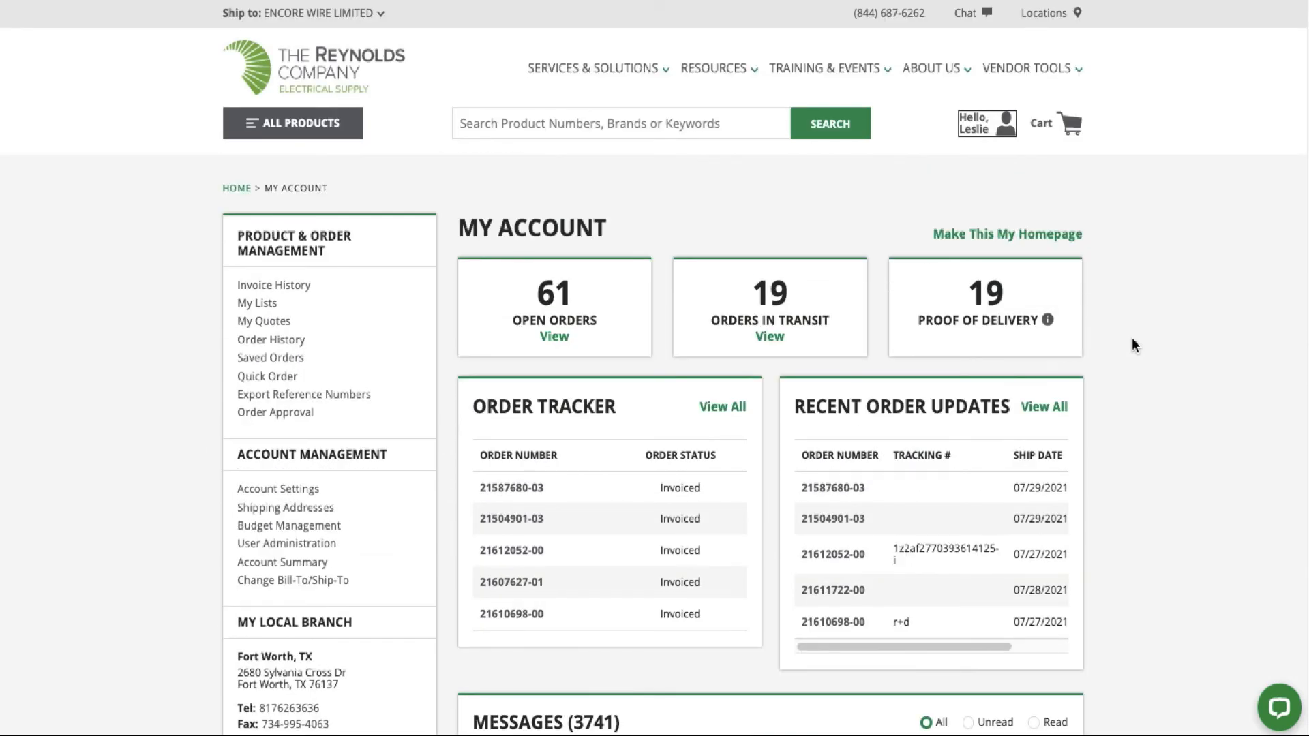
pyautogui.moveTo(1049, 262)
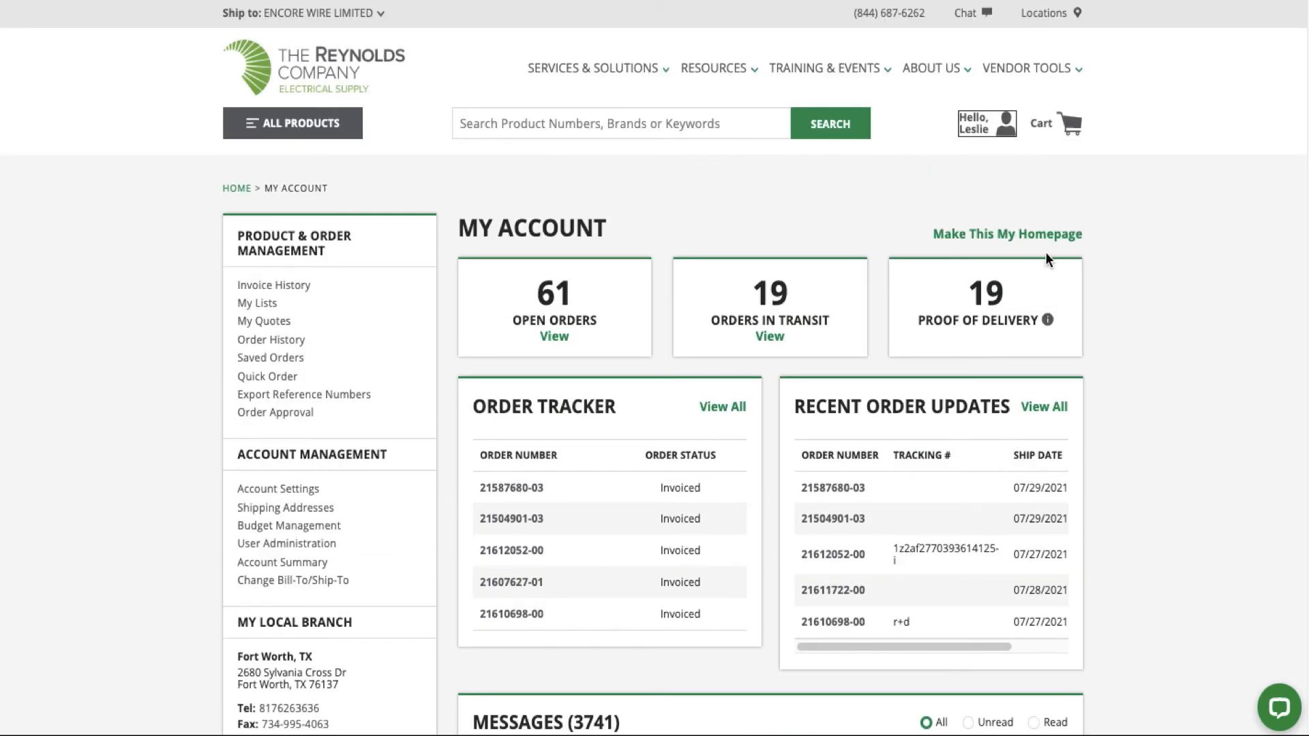
# Set the My Account dashboard as the default homepage via 'Make This My Homepage'
pyautogui.click(1007, 233)
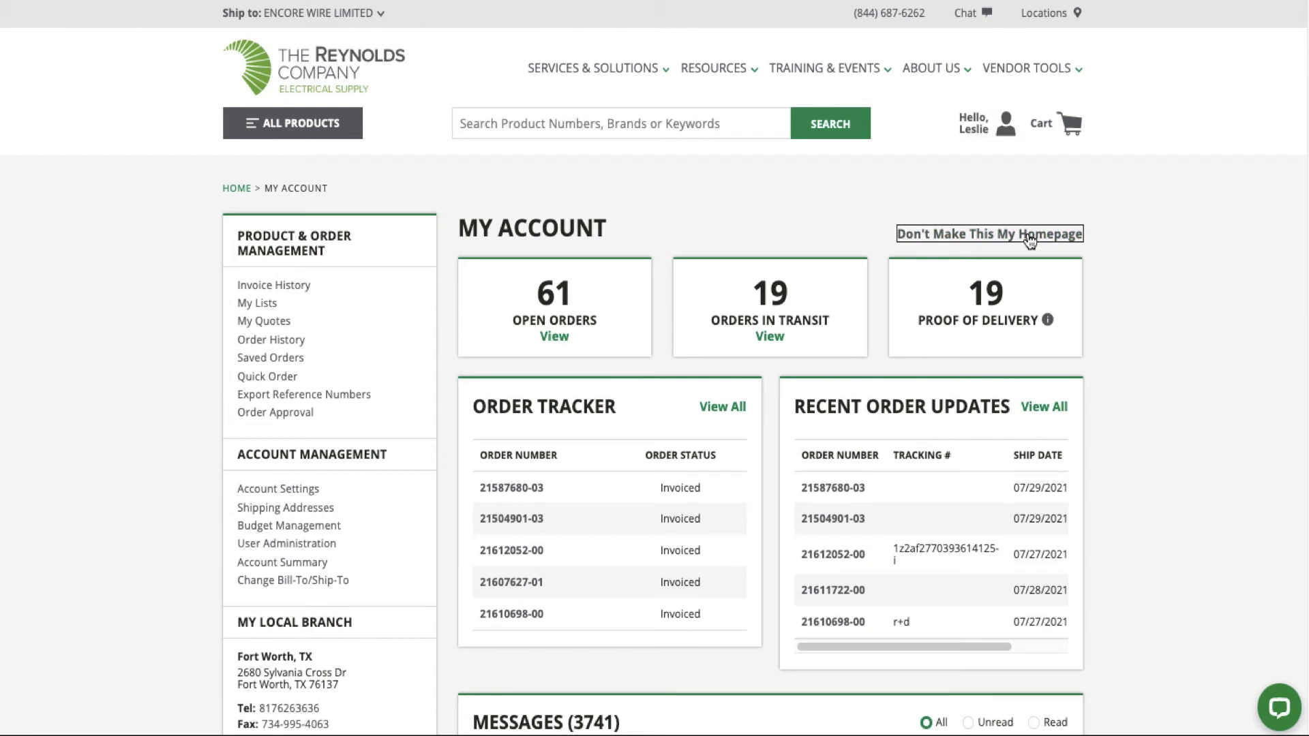
pyautogui.moveTo(286, 46)
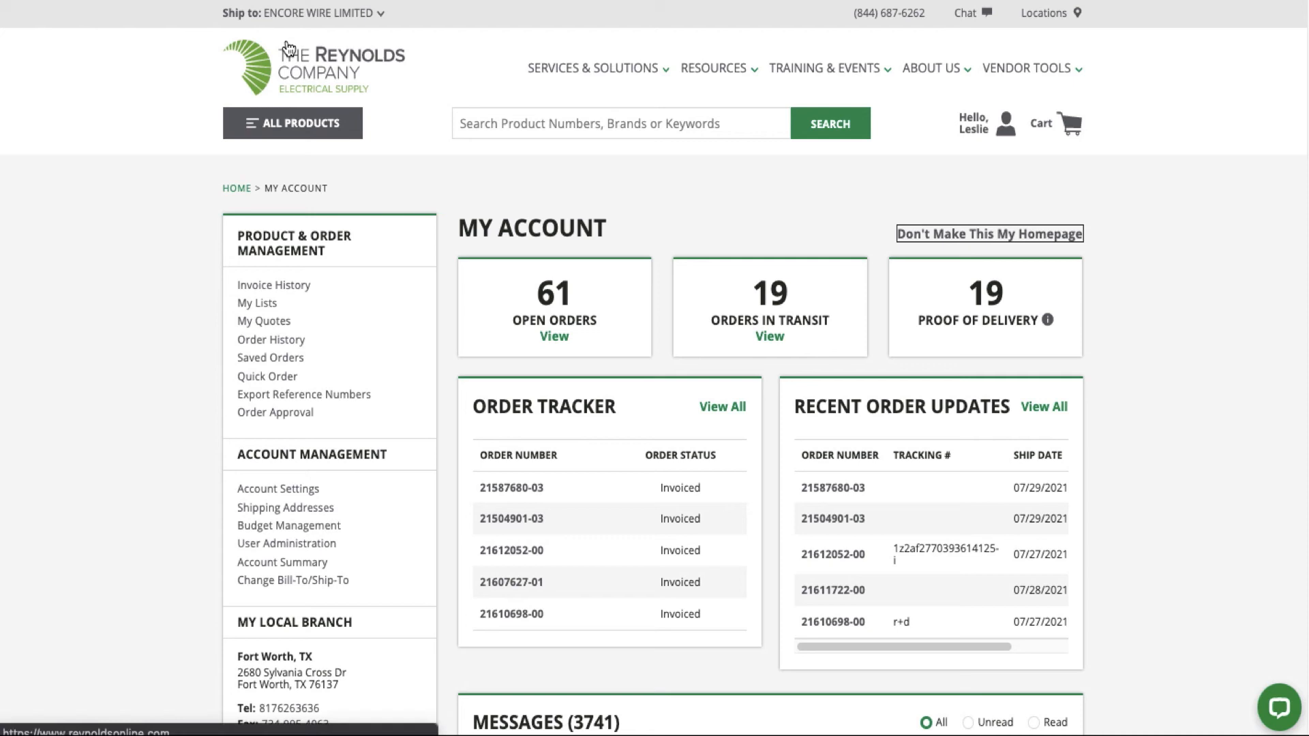
# Return to the Reynolds Online home page via The Reynolds Company logo
pyautogui.click(319, 67)
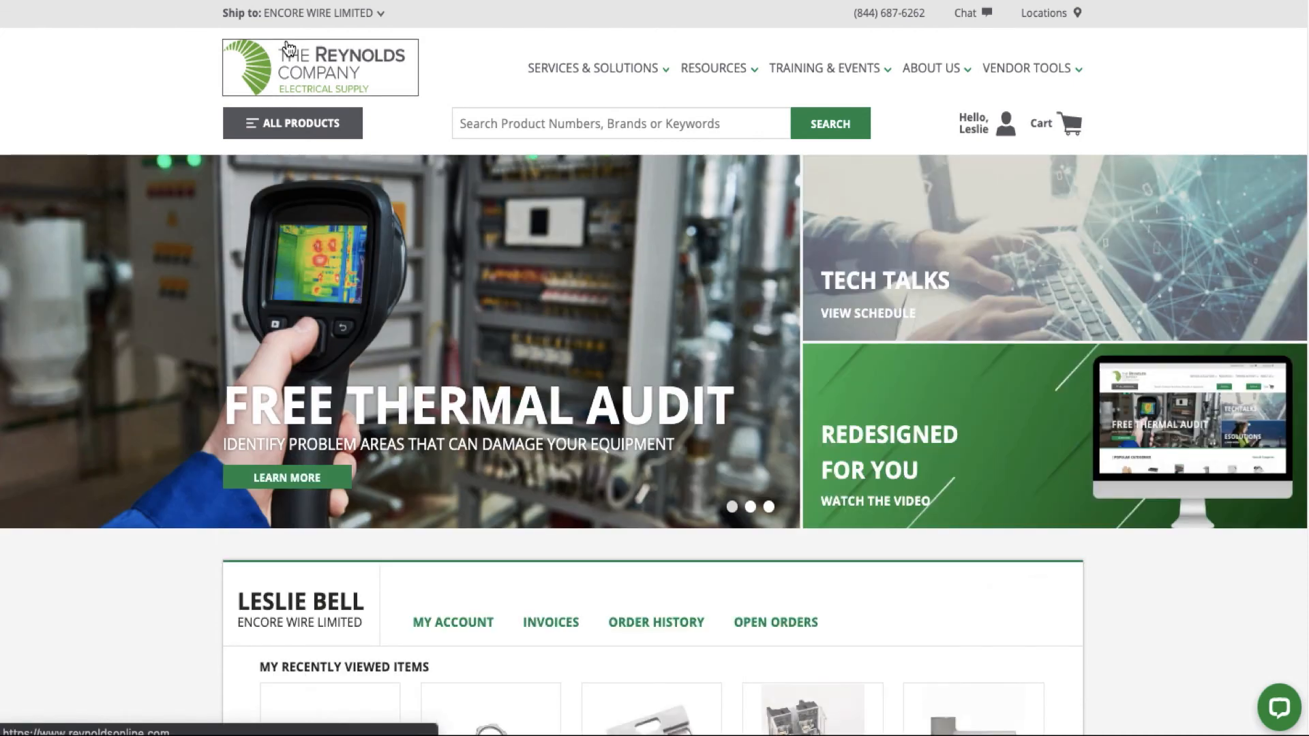
pyautogui.moveTo(1299, 82)
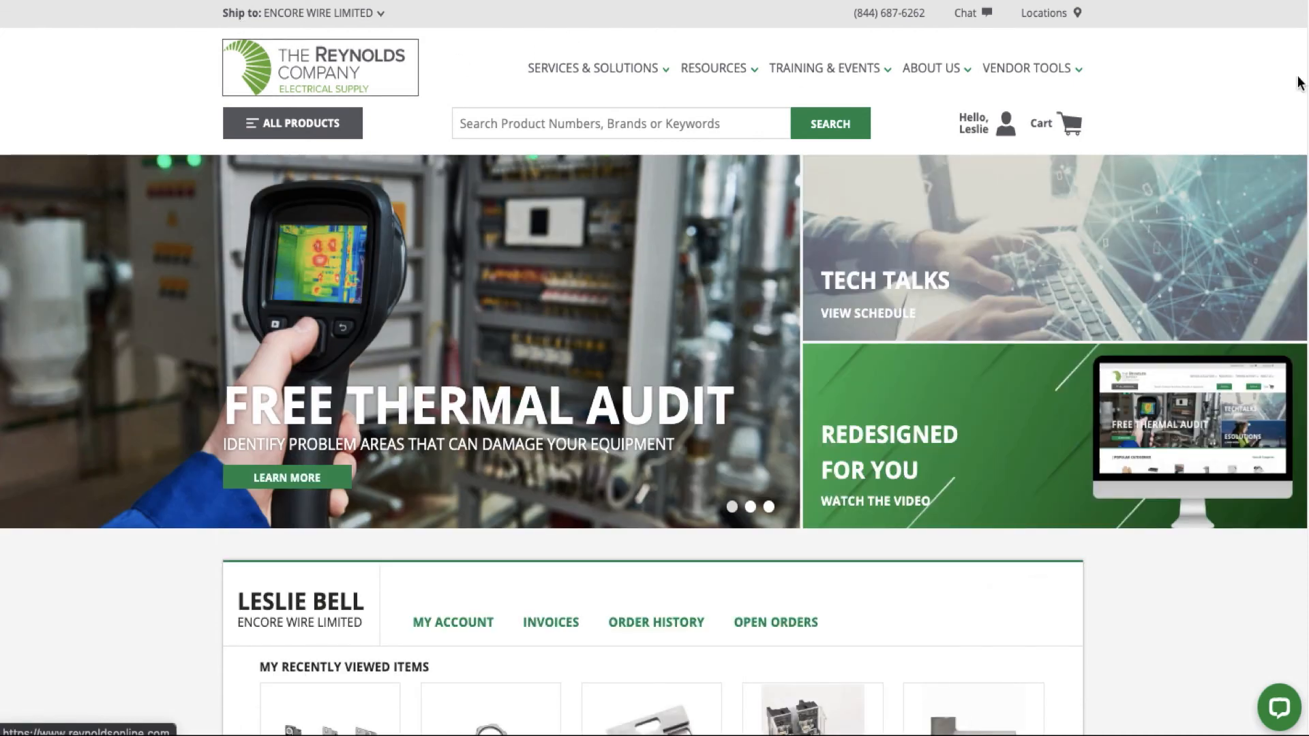